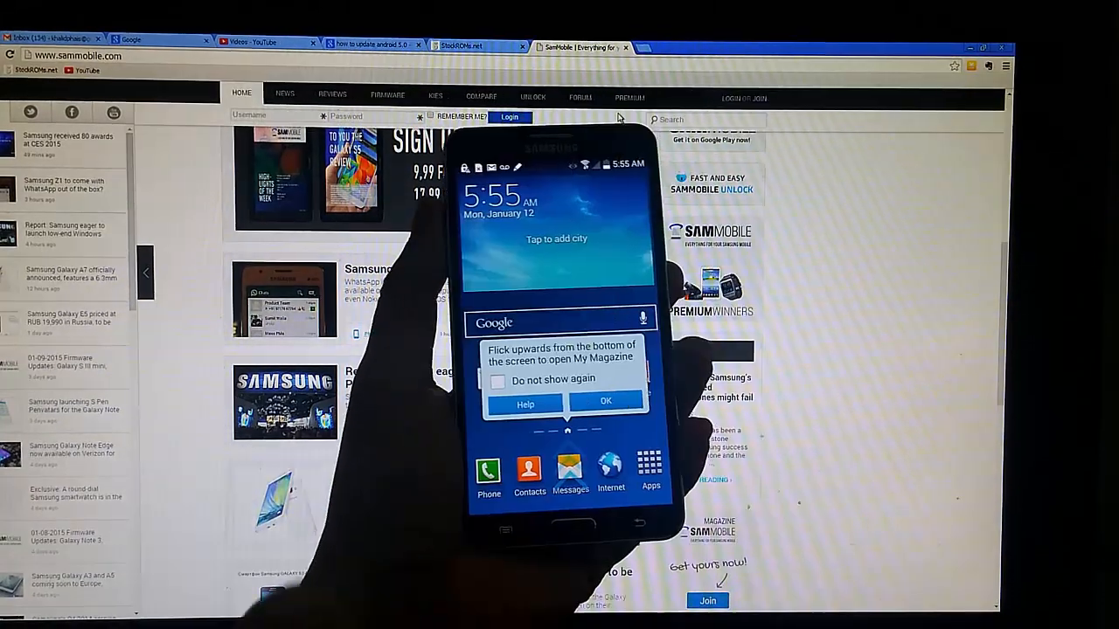
Leave the SamMobile news page for the StockROMs.net tab and browse its 'Browse files by Device' list
left_click(604, 401)
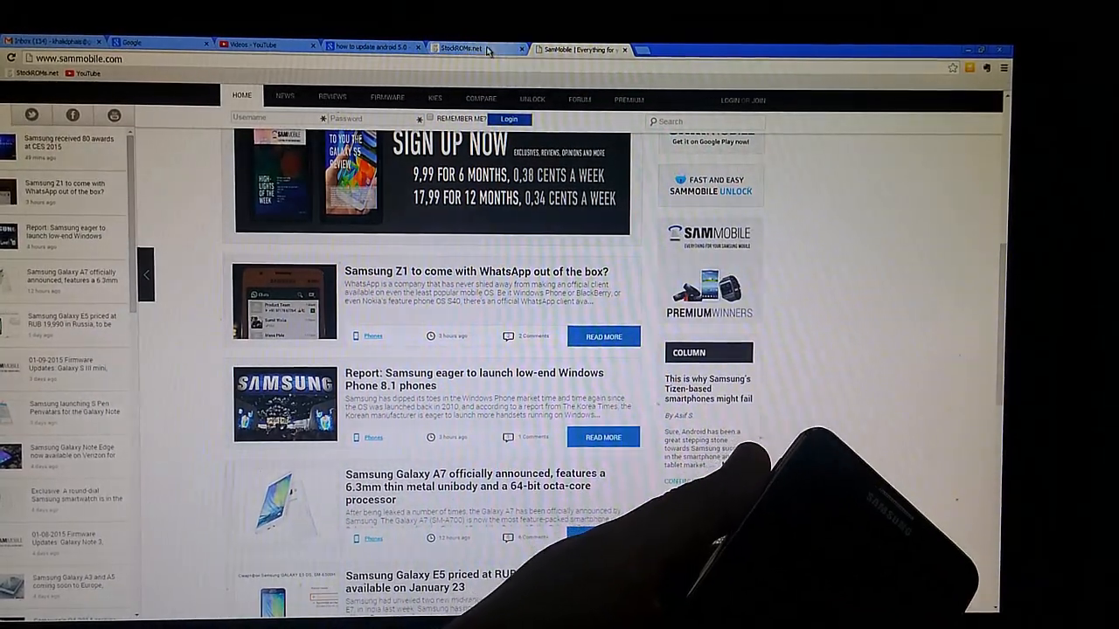
left_click(461, 48)
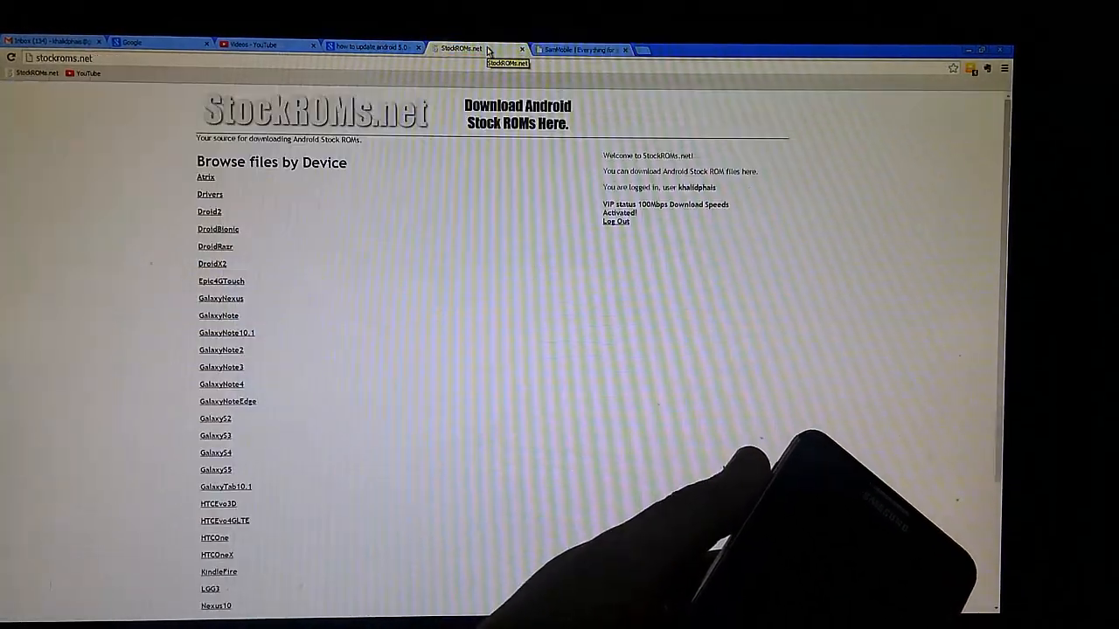
scroll("down", 3)
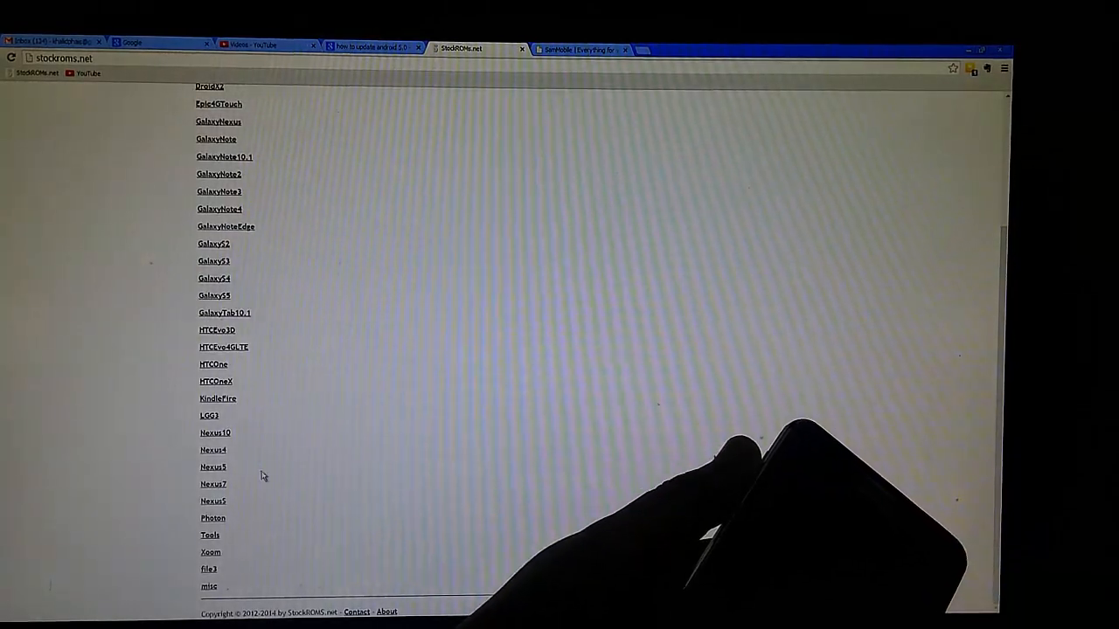
scroll("up", 3)
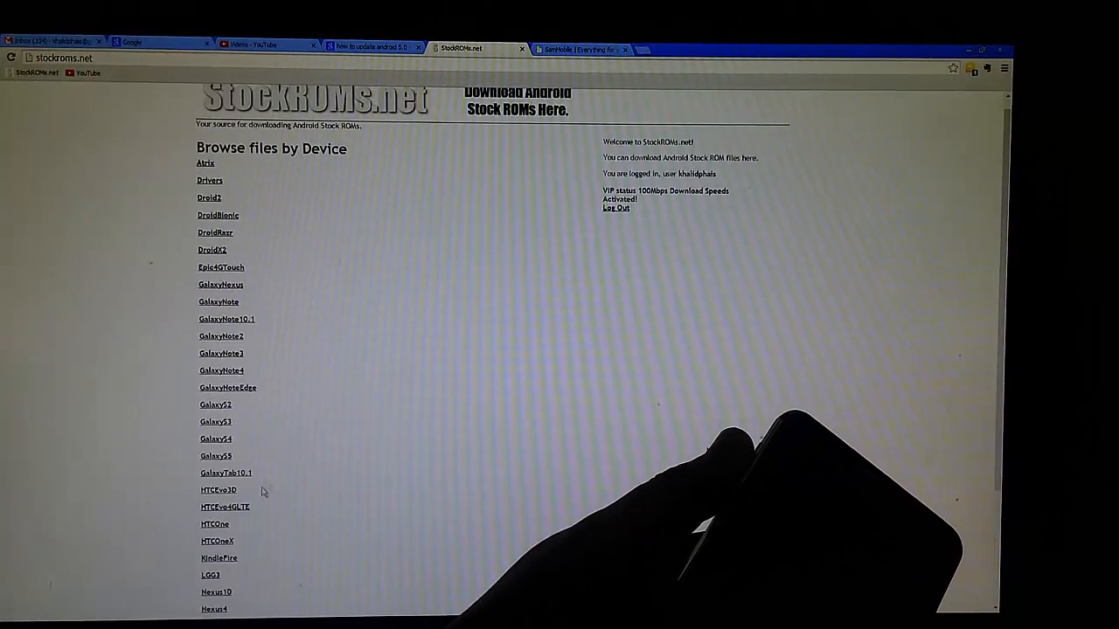